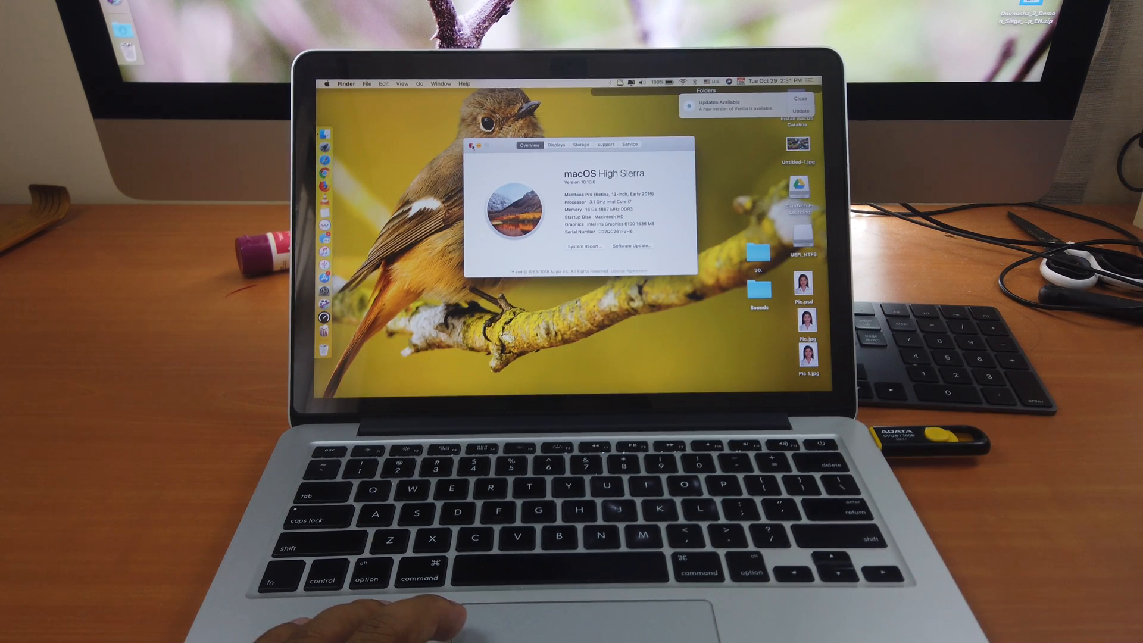
Restart the High Sierra MacBook via Apple menu Restart, confirming in the dialog.
{"action": "left_click", "coordinate": [328, 83]}
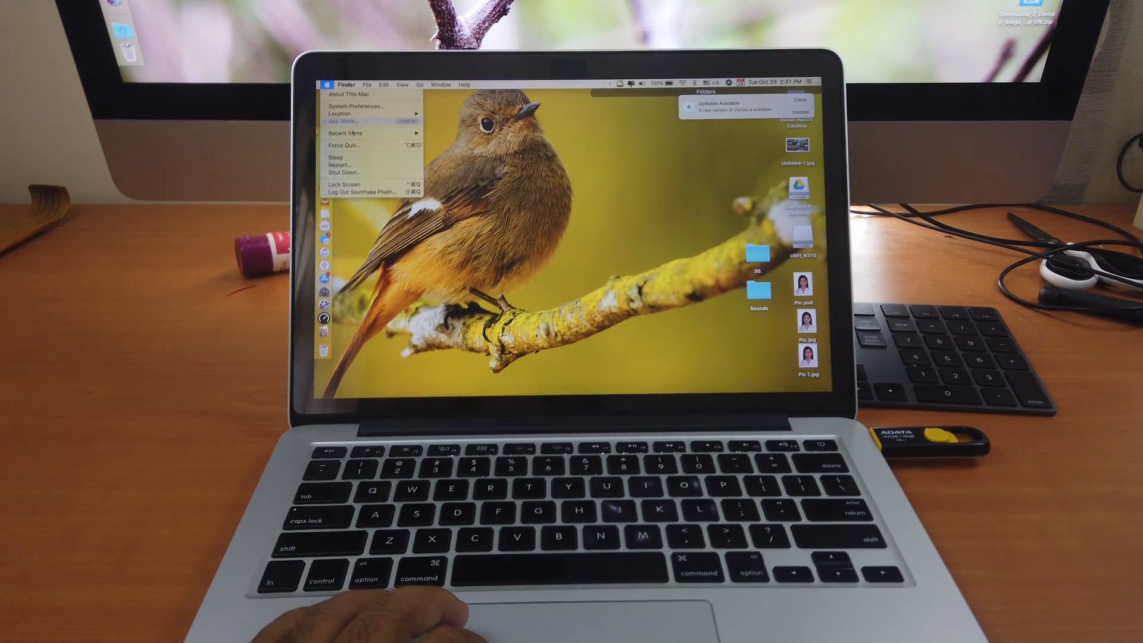
{"action": "left_click", "coordinate": [340, 164]}
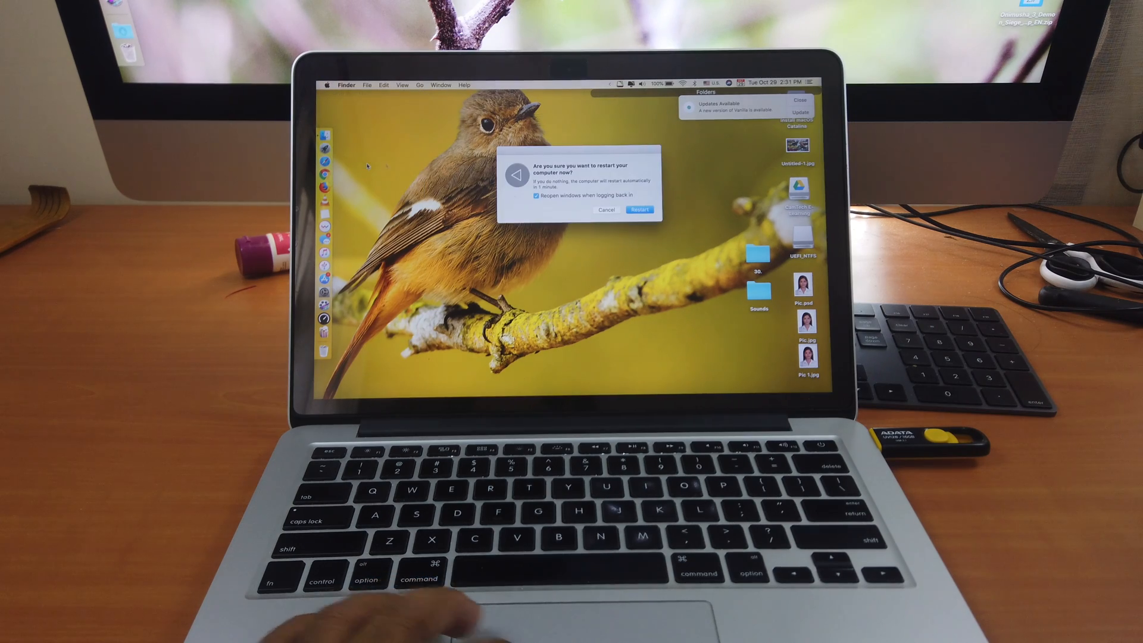
{"action": "left_click", "coordinate": [640, 208]}
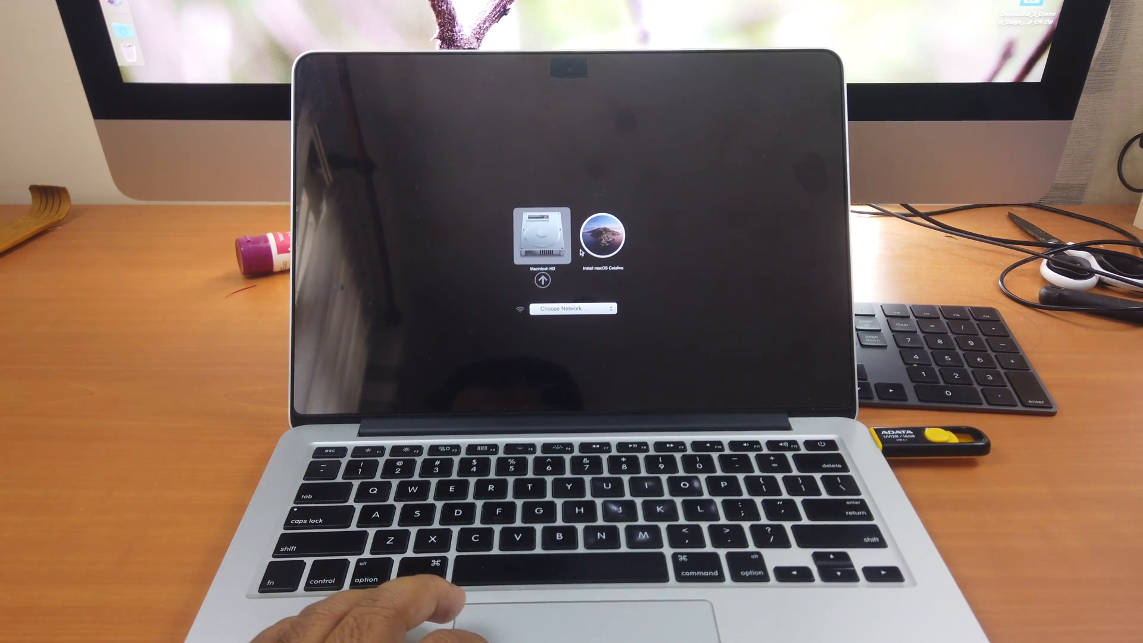
Boot from the Install macOS Catalina USB volume in the startup picker.
{"action": "left_click", "coordinate": [600, 239]}
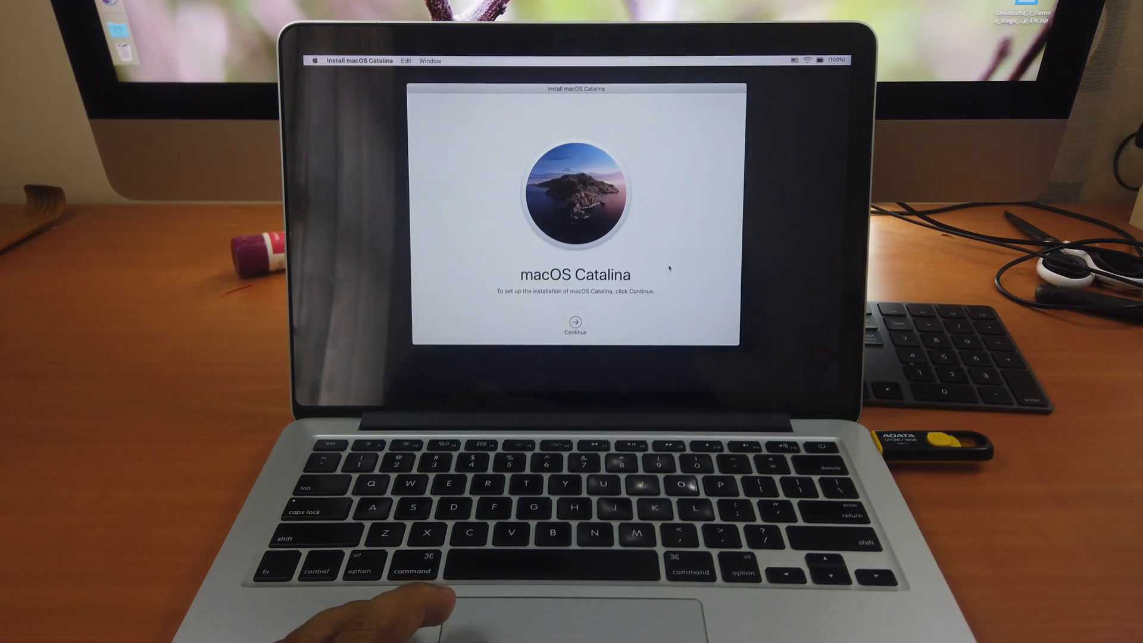
Continue past the Catalina welcome screen and agree to the software license.
{"action": "left_click", "coordinate": [575, 322]}
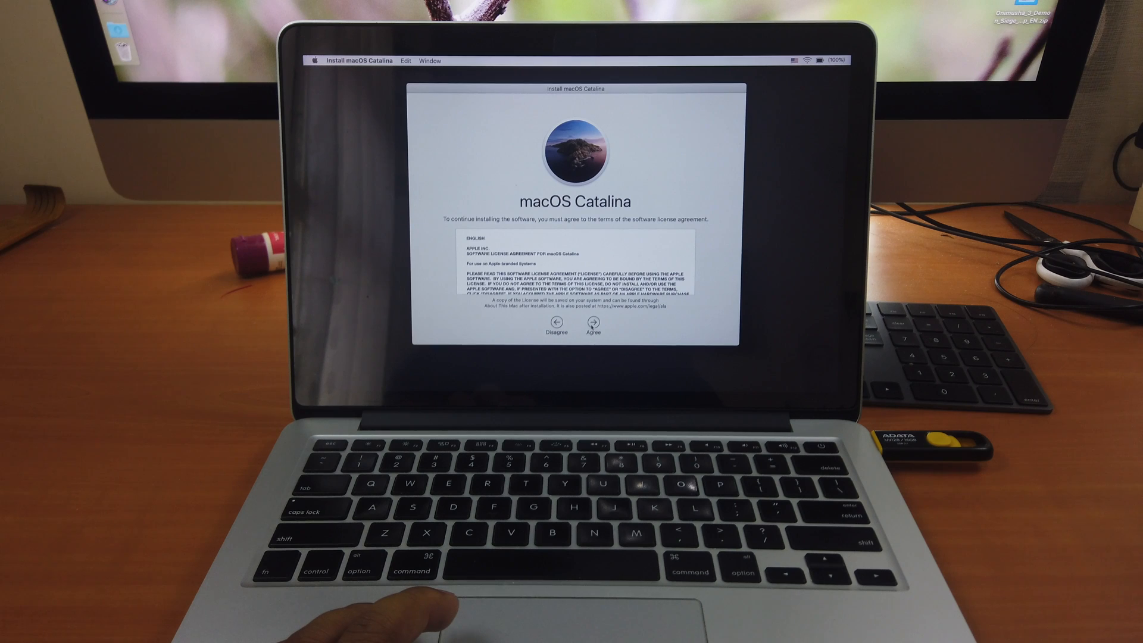
{"action": "left_click", "coordinate": [591, 323]}
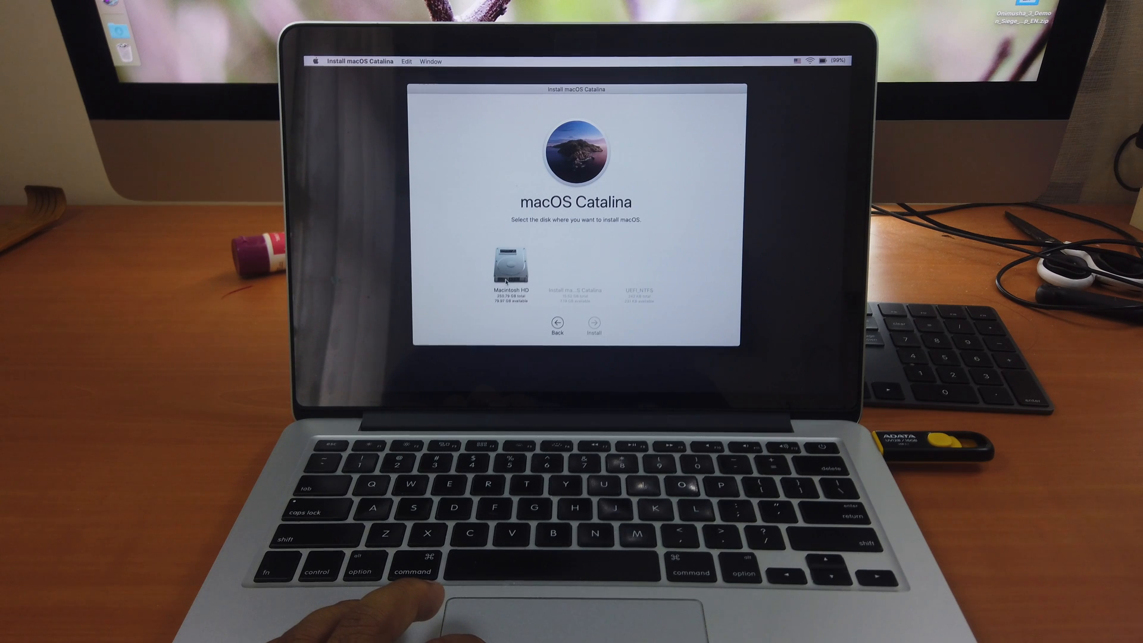
Install Catalina on Macintosh HD, continuing despite the no-power-adapter warning.
{"action": "left_click", "coordinate": [506, 269]}
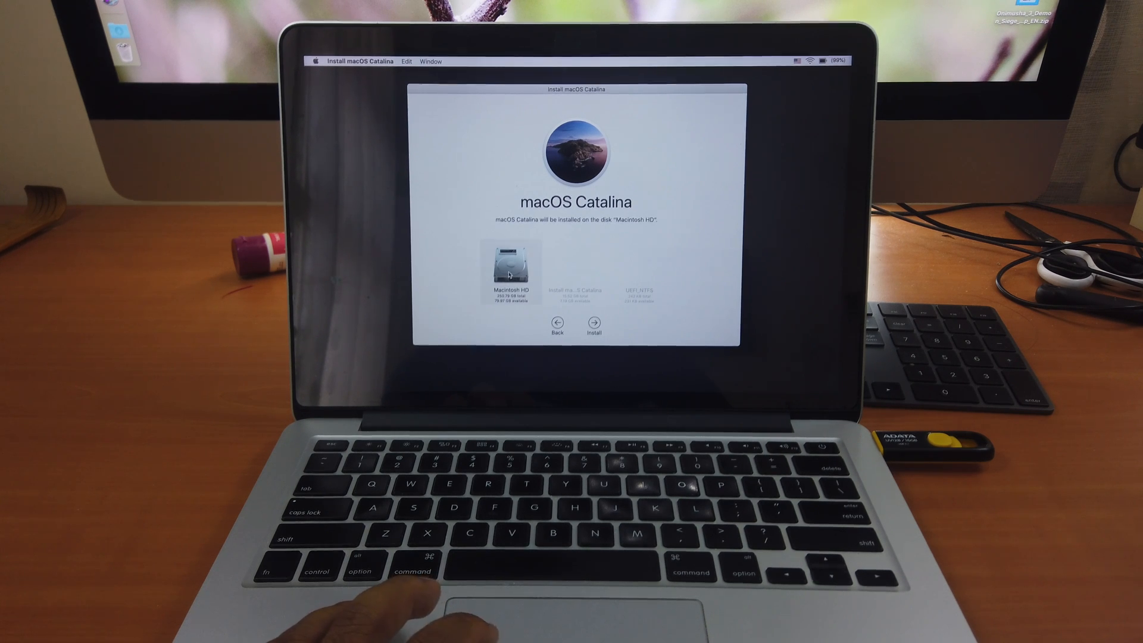
{"action": "left_click", "coordinate": [592, 322]}
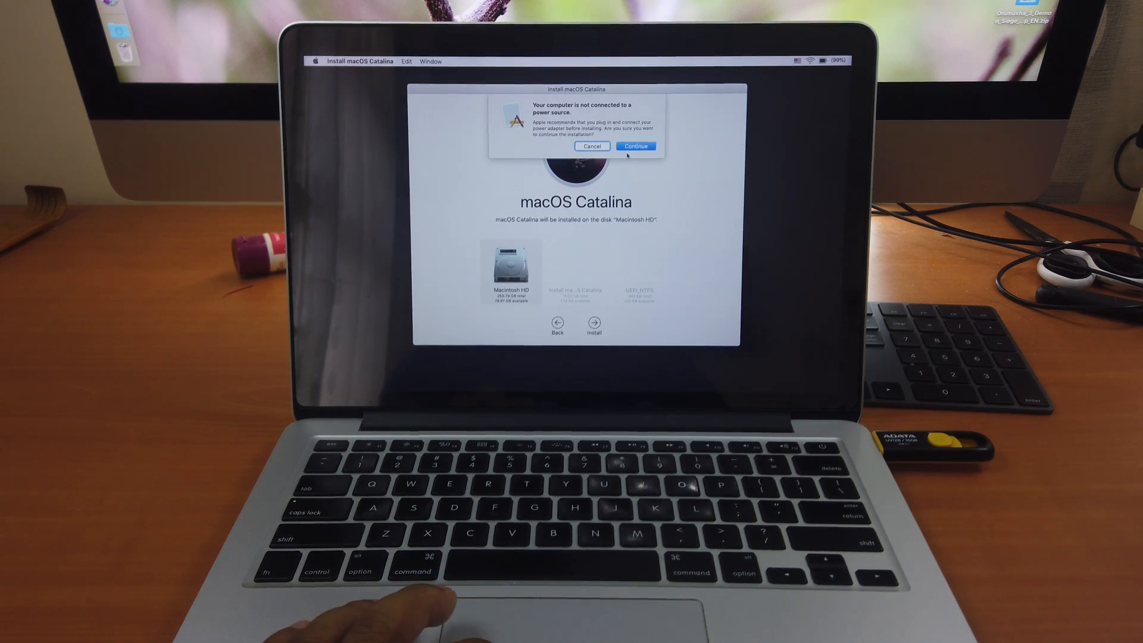
{"action": "left_click", "coordinate": [636, 146]}
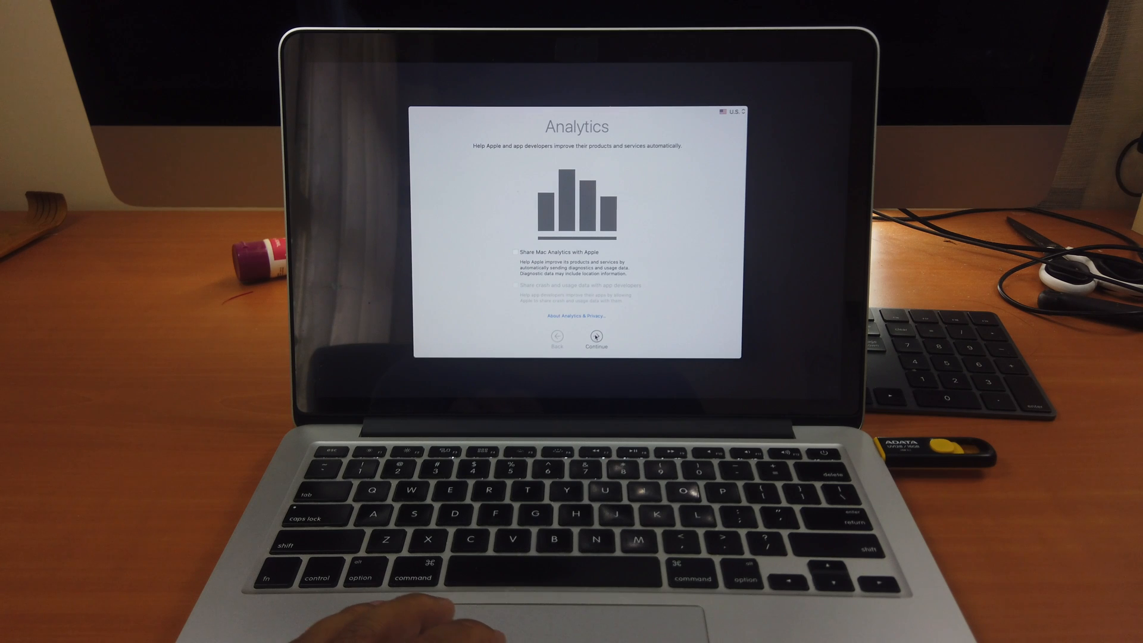
Get past the Analytics screen and choose the Auto appearance to finish setup.
{"action": "left_click", "coordinate": [596, 336]}
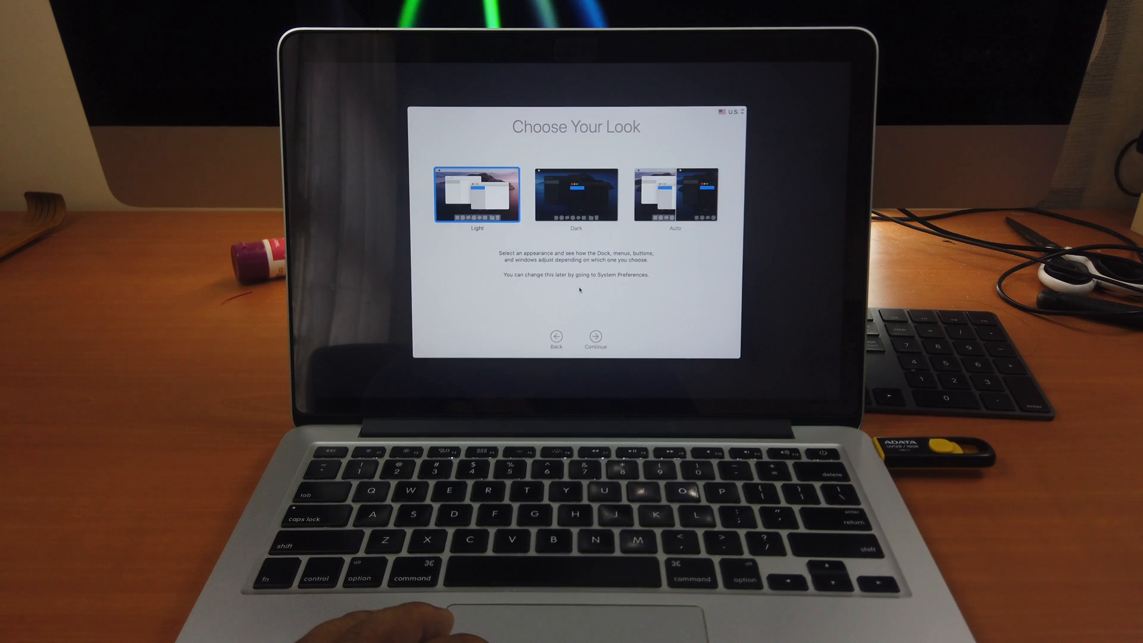
{"action": "left_click", "coordinate": [675, 197]}
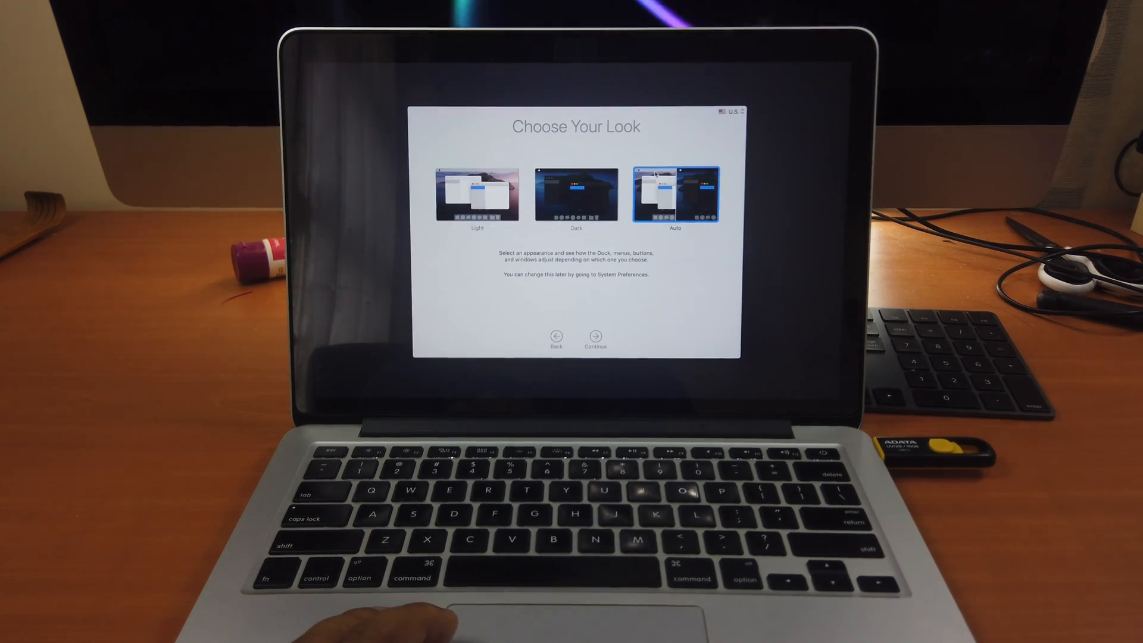
{"action": "left_click", "coordinate": [595, 335]}
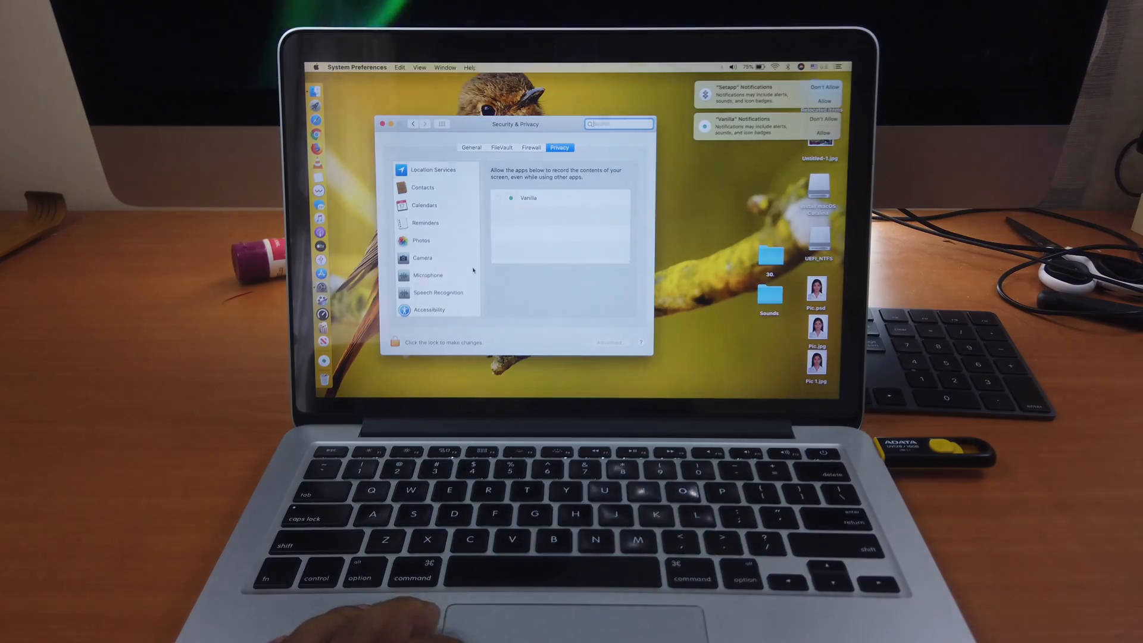
Check Software Update, then view About This Mac confirming macOS Catalina 10.15.
{"action": "left_click", "coordinate": [471, 147]}
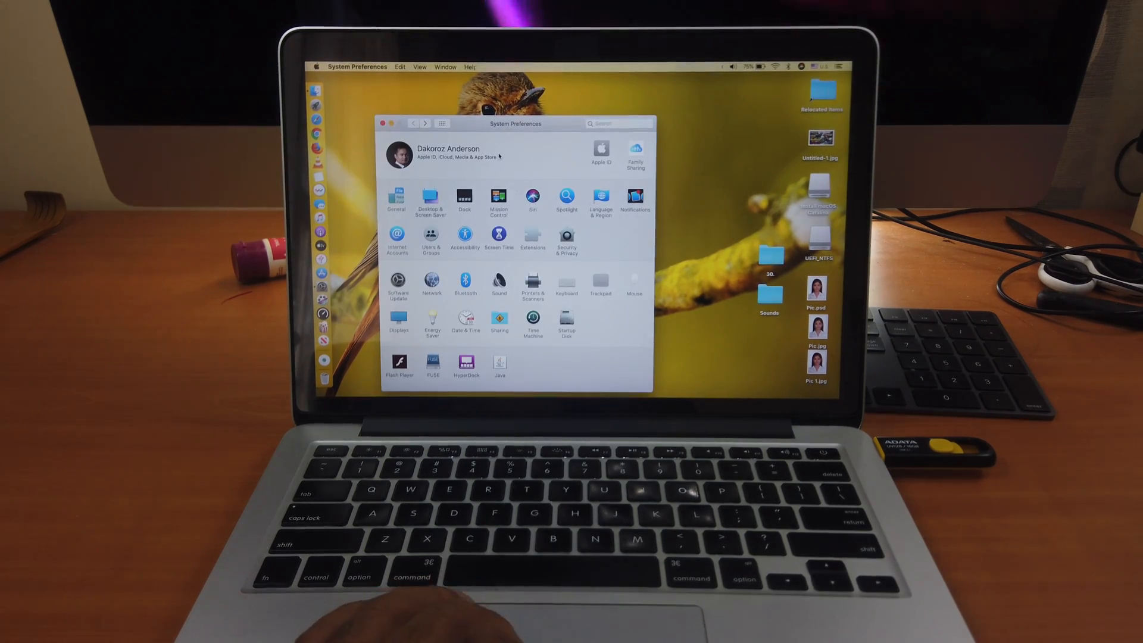
{"action": "left_click", "coordinate": [398, 280]}
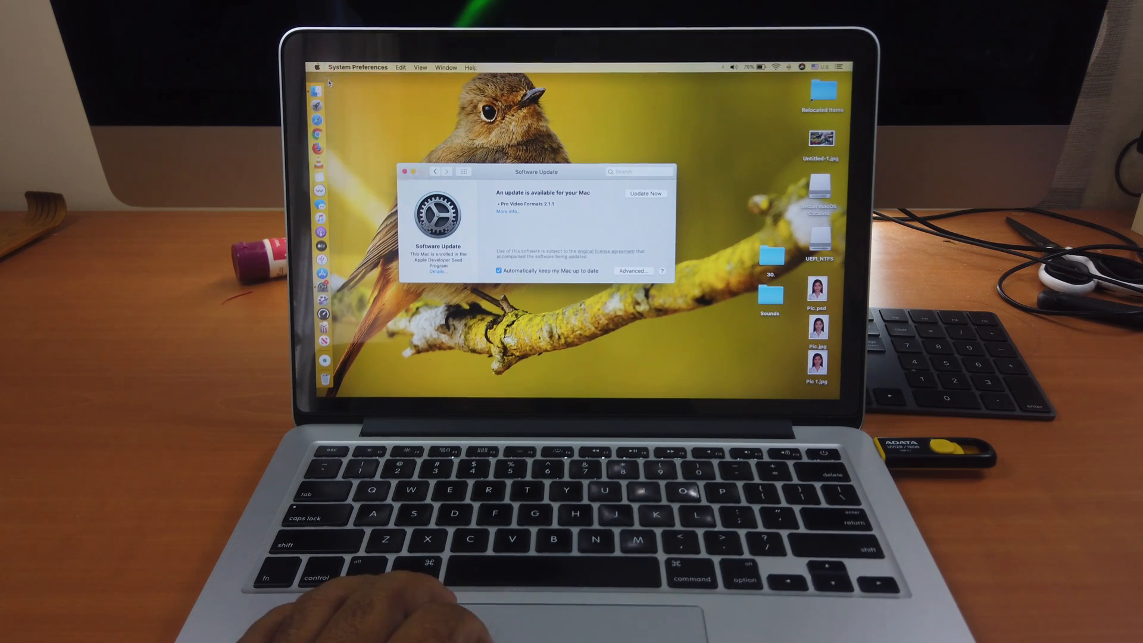
{"action": "left_click", "coordinate": [329, 67]}
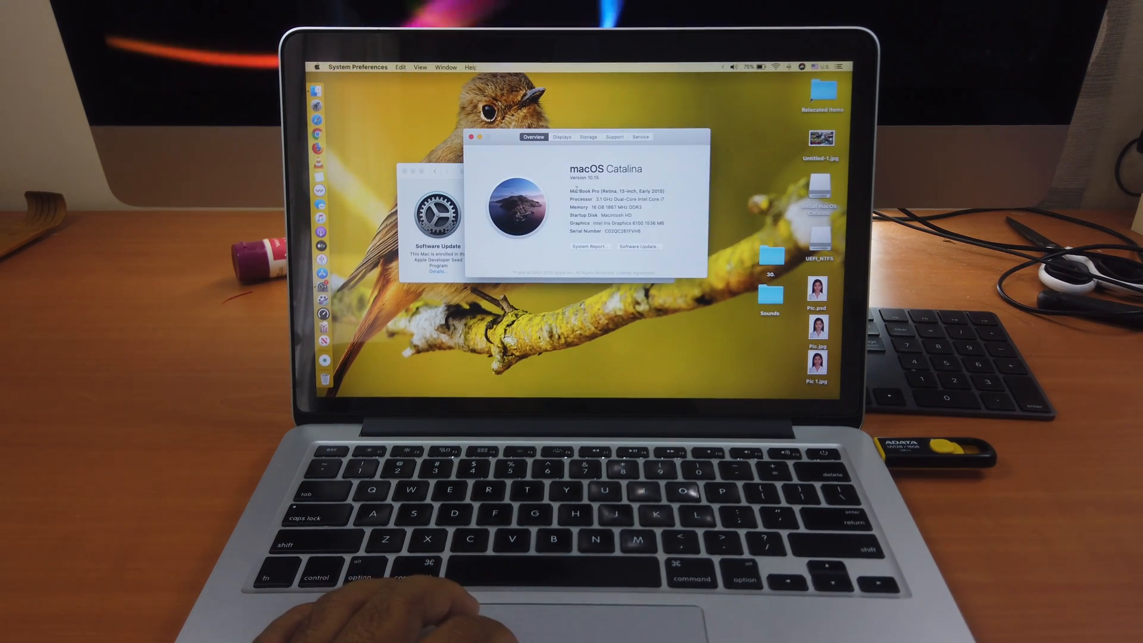